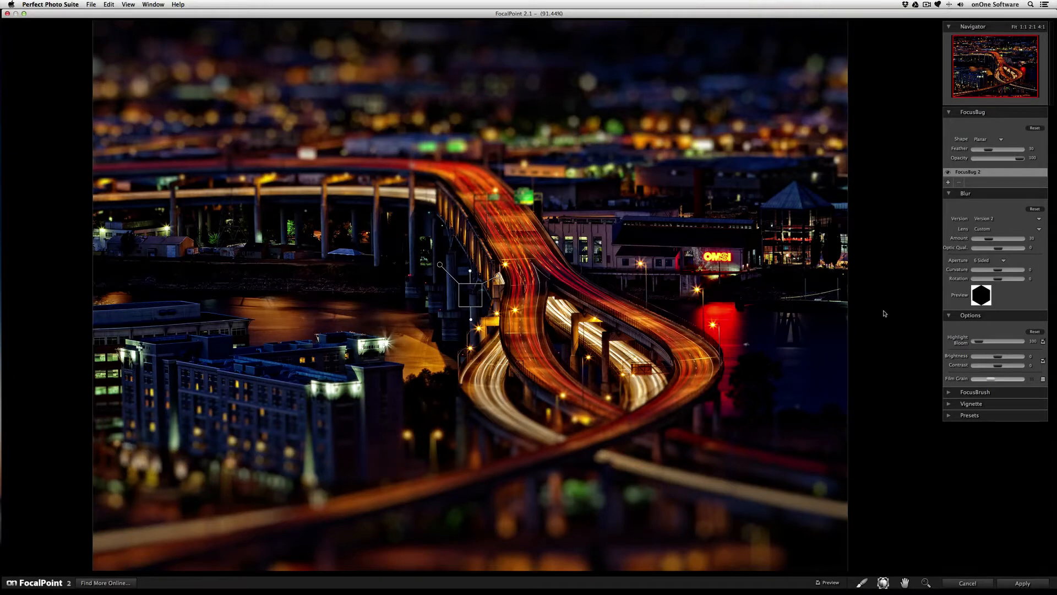
mouse_move(914, 326)
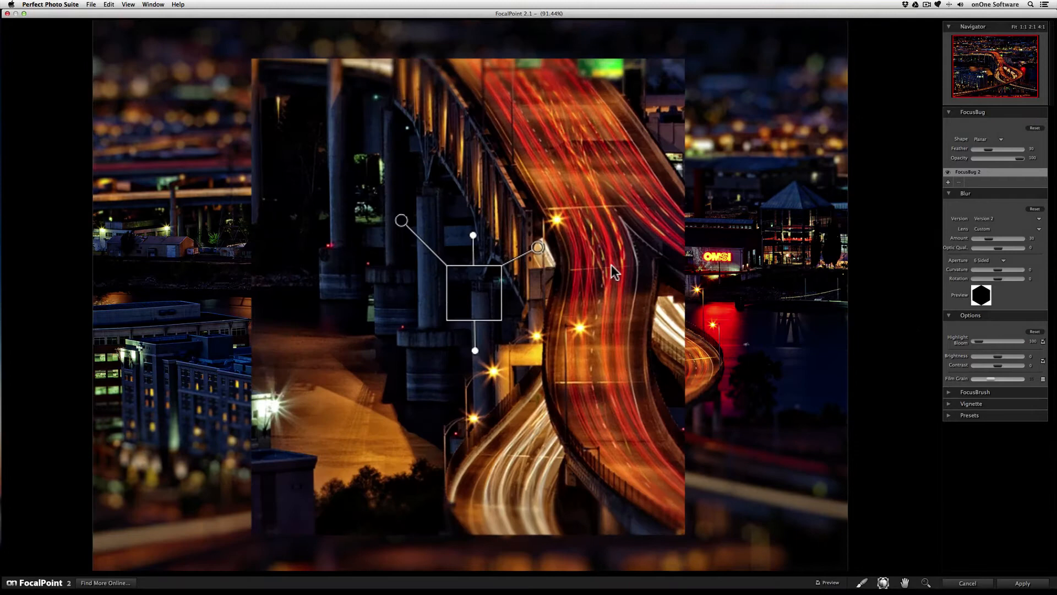
mouse_move(483, 296)
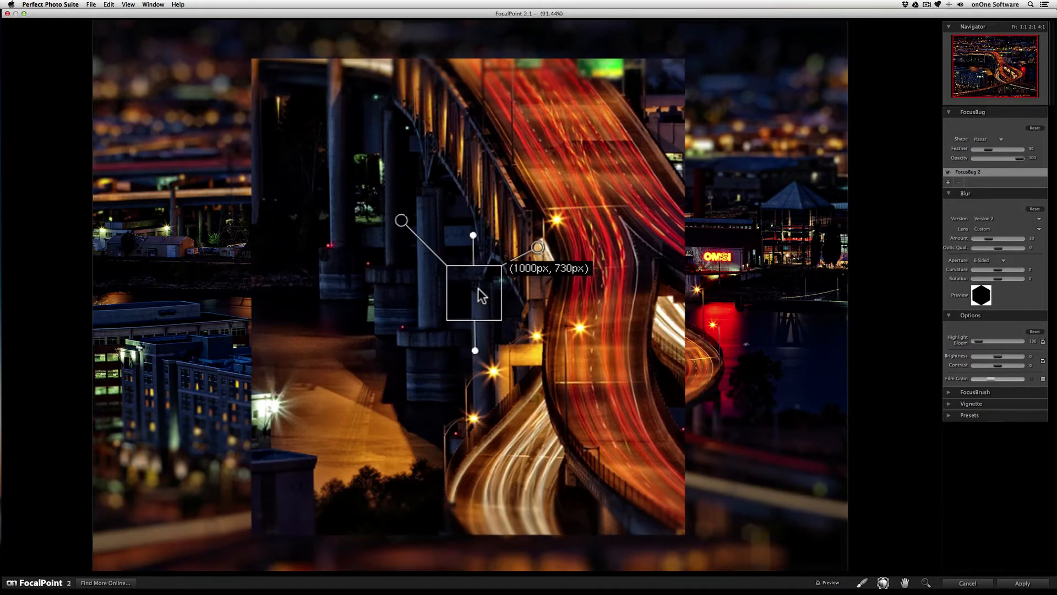